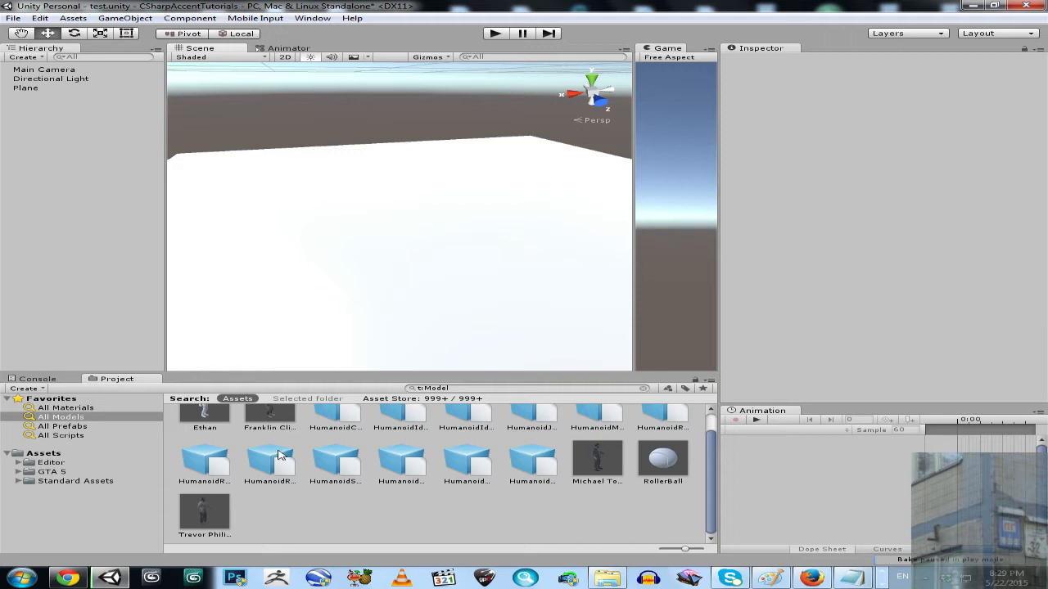
mouse_move(205, 515)
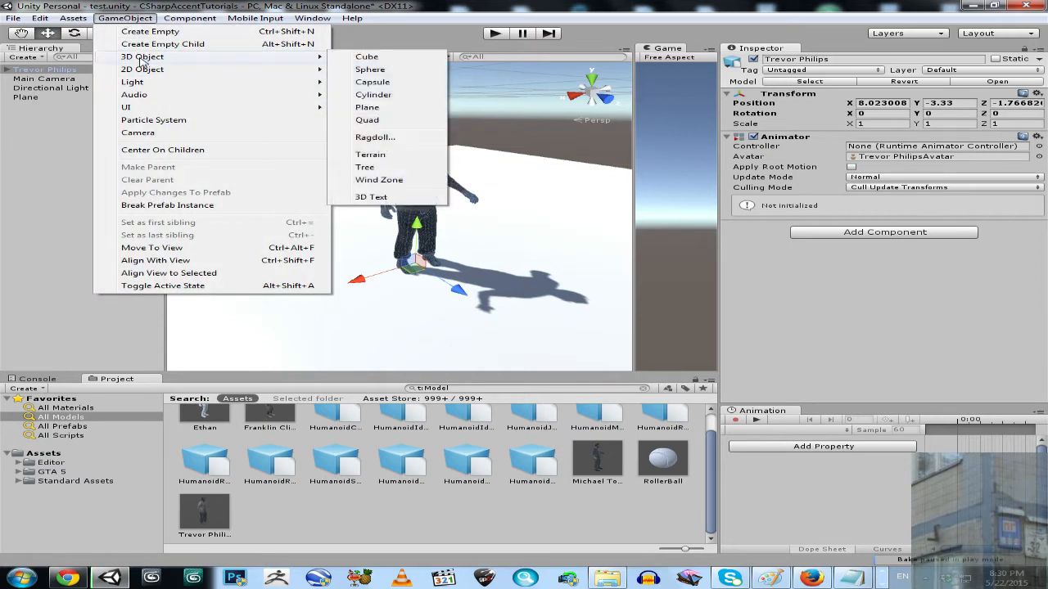
Start the ragdoll setup for the Trevor Philips character on the plane
left_click(374, 137)
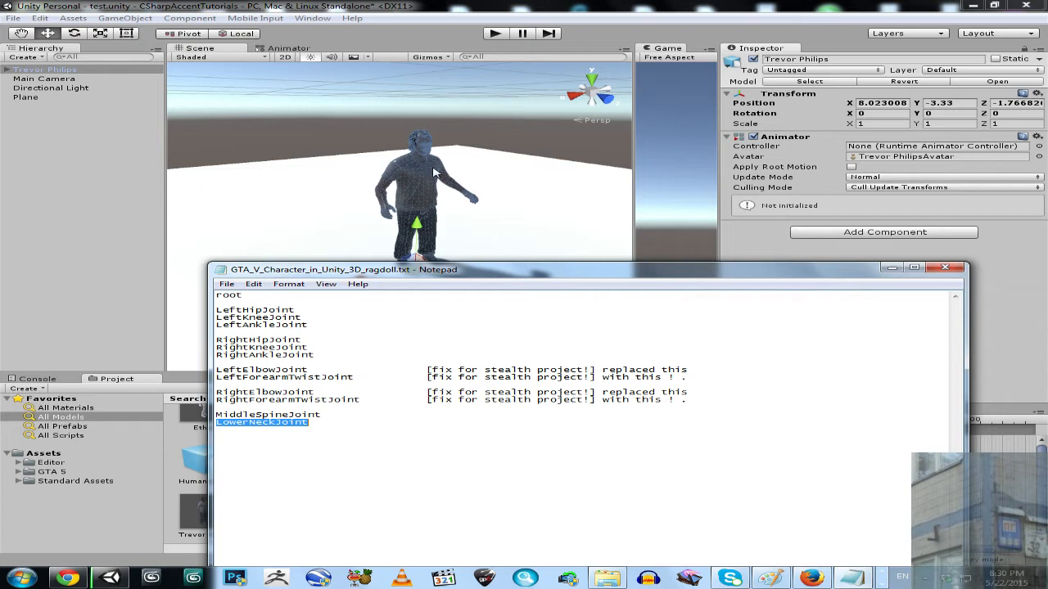
Assign the root joint as the ragdoll's pelvis, then locate LeftHipJoint
double_click(230, 295)
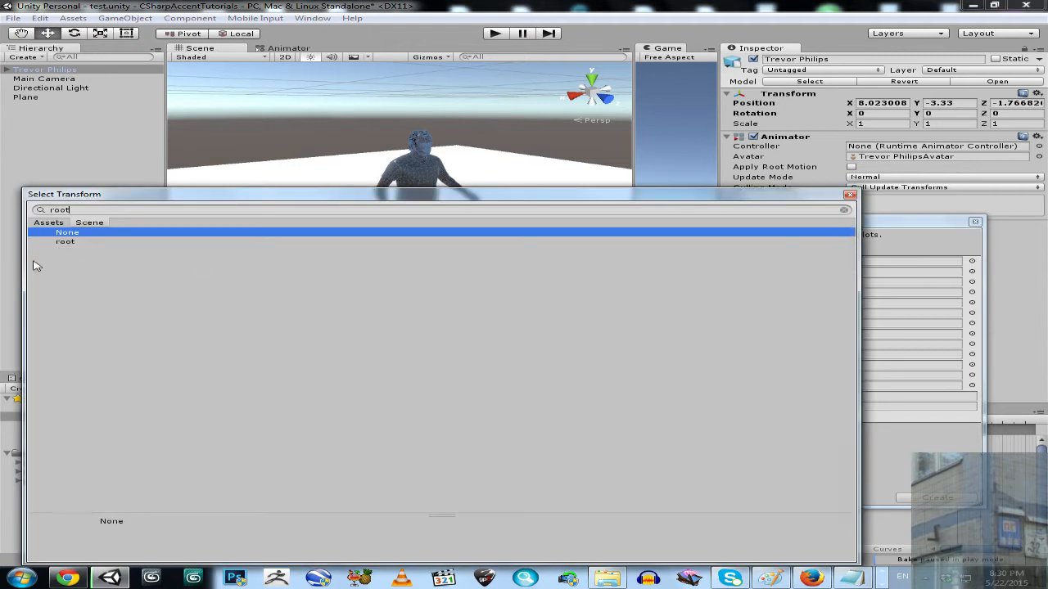
double_click(65, 241)
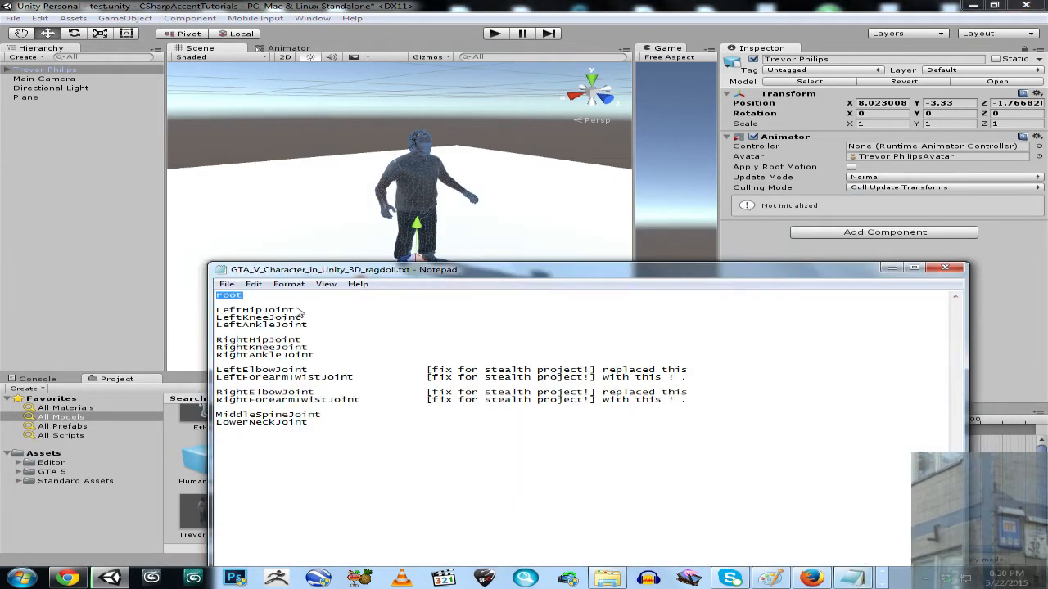
double_click(254, 309)
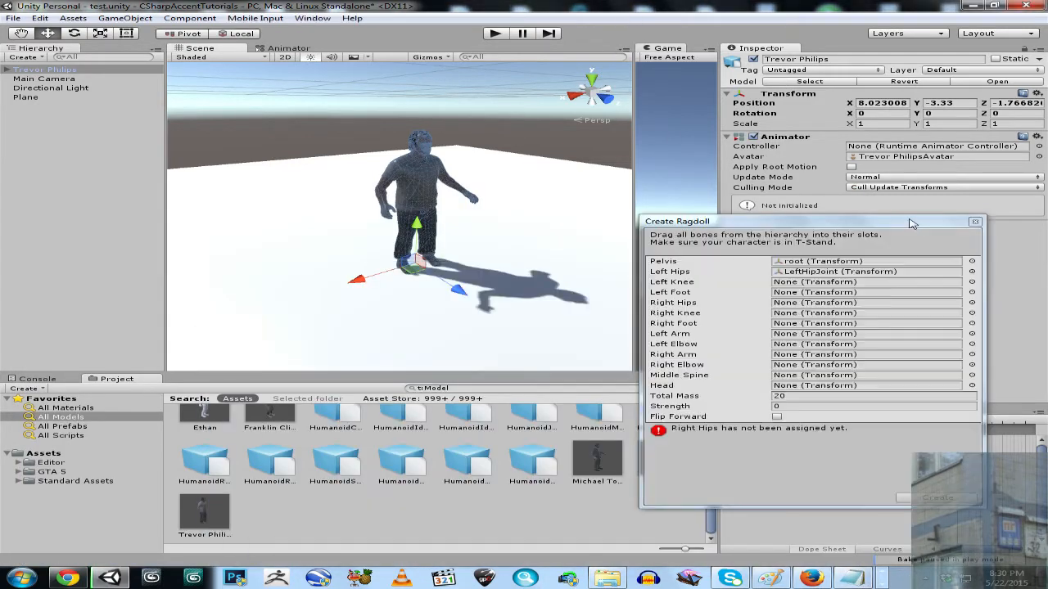
left_click(863, 271)
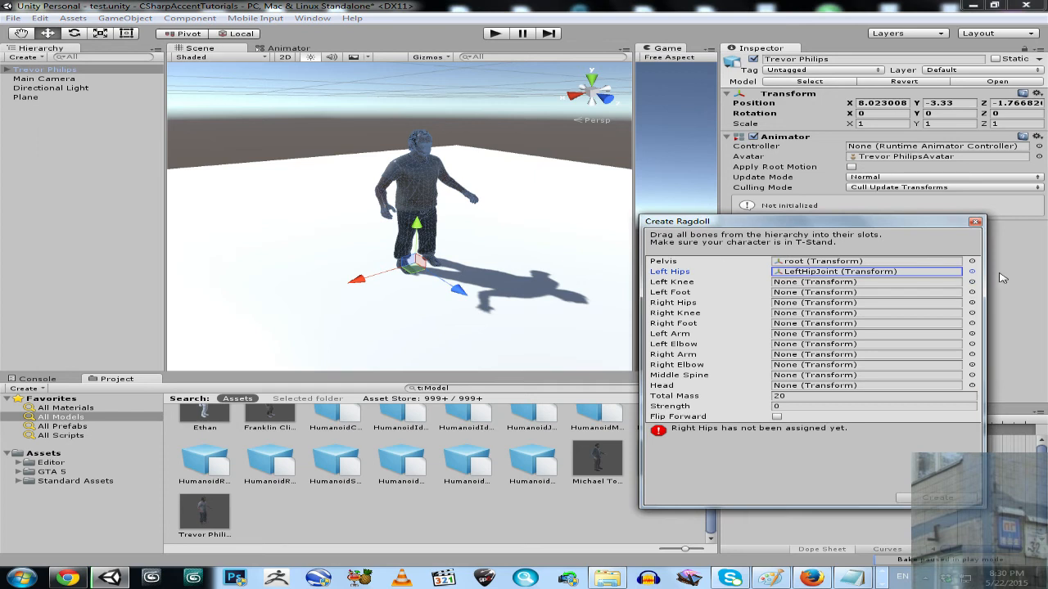
Assign the left knee and foot plus right hip, knee and foot joints
left_click(972, 281)
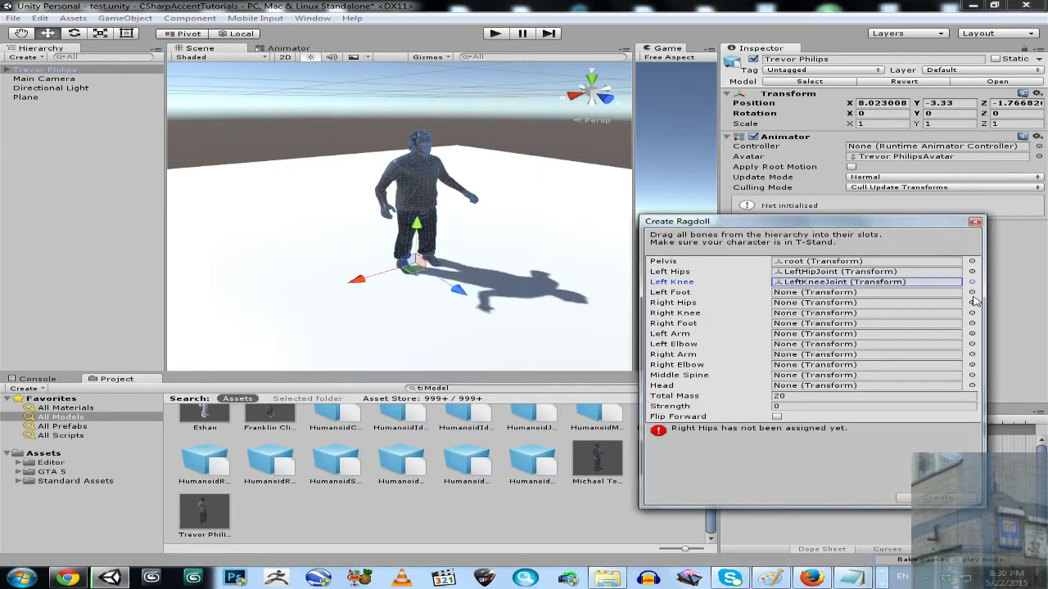
left_click(972, 292)
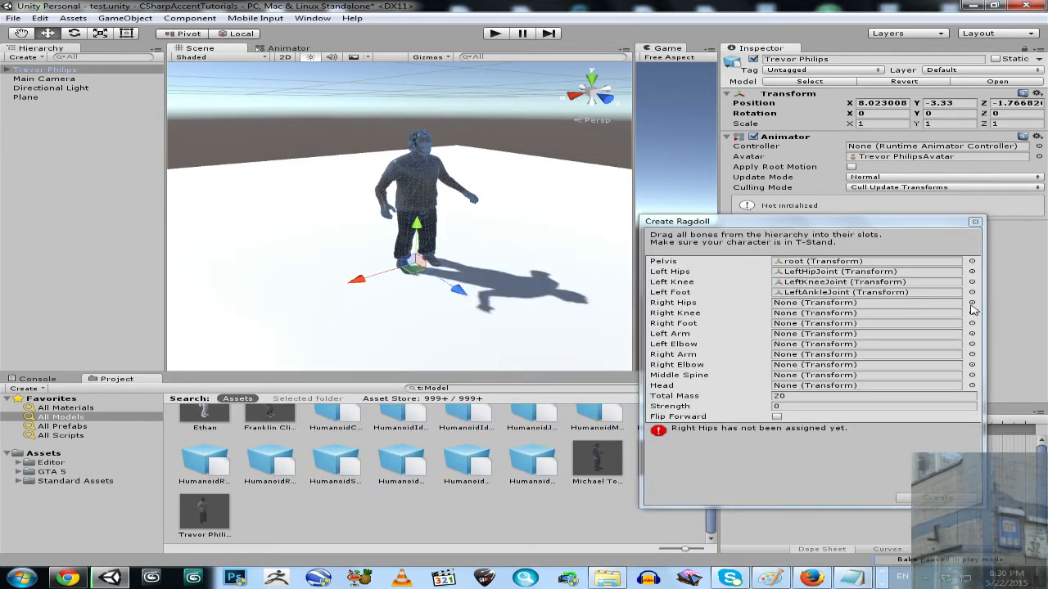
left_click(972, 302)
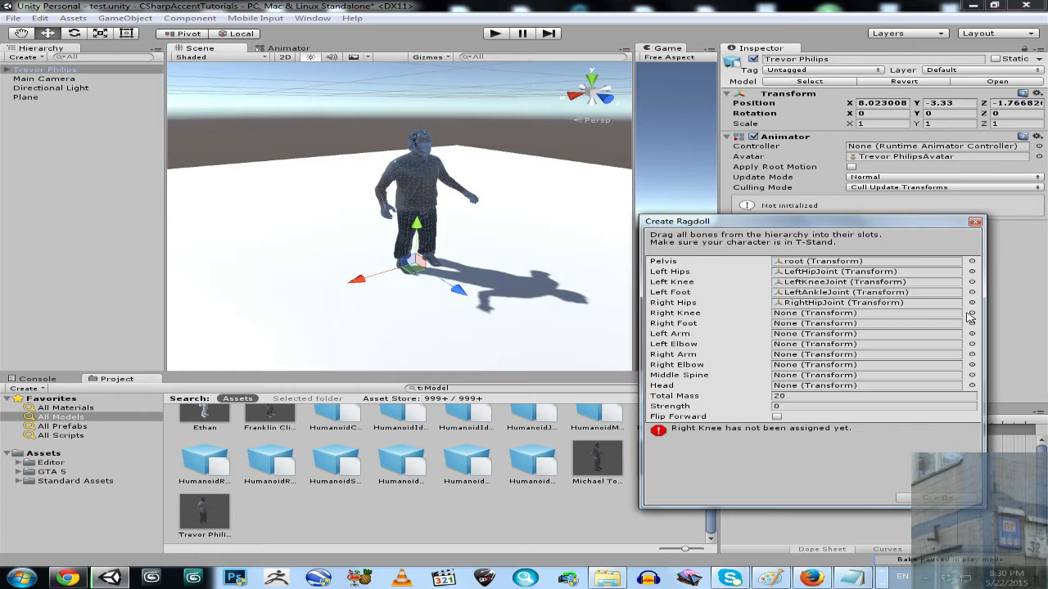
left_click(971, 313)
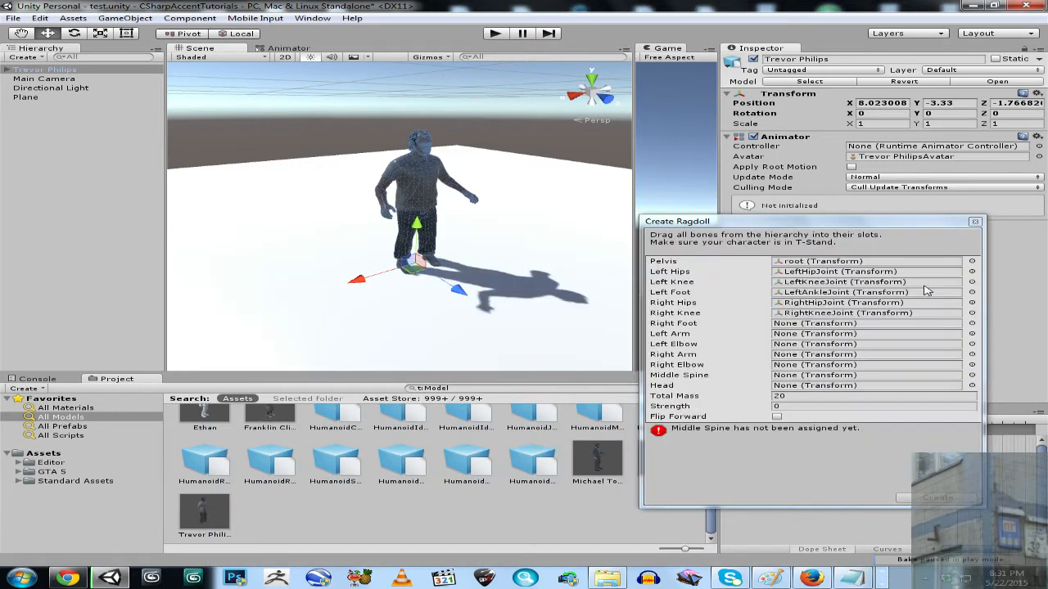
left_click(971, 323)
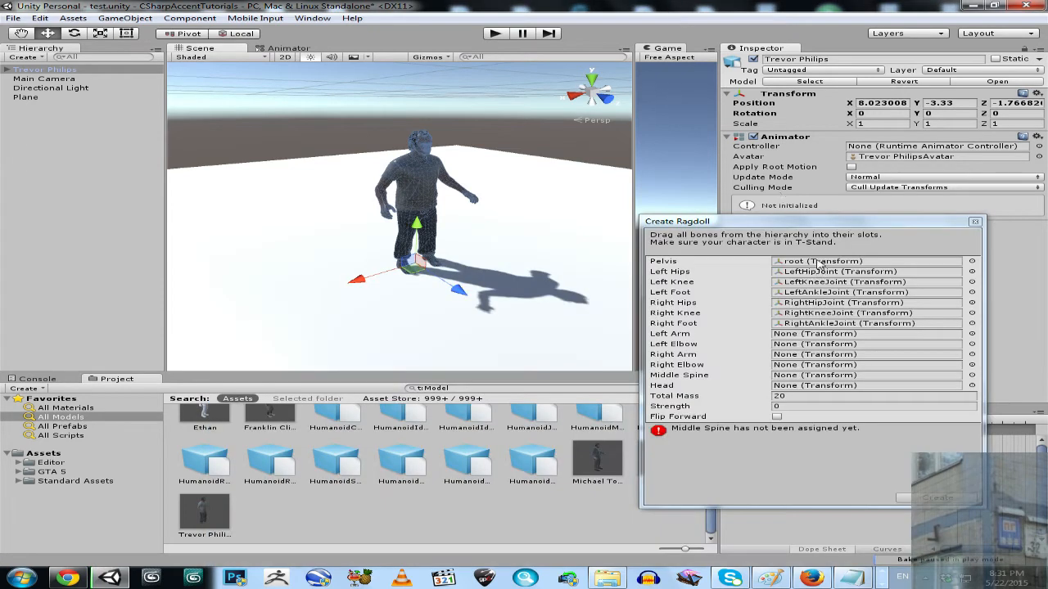
mouse_move(933, 339)
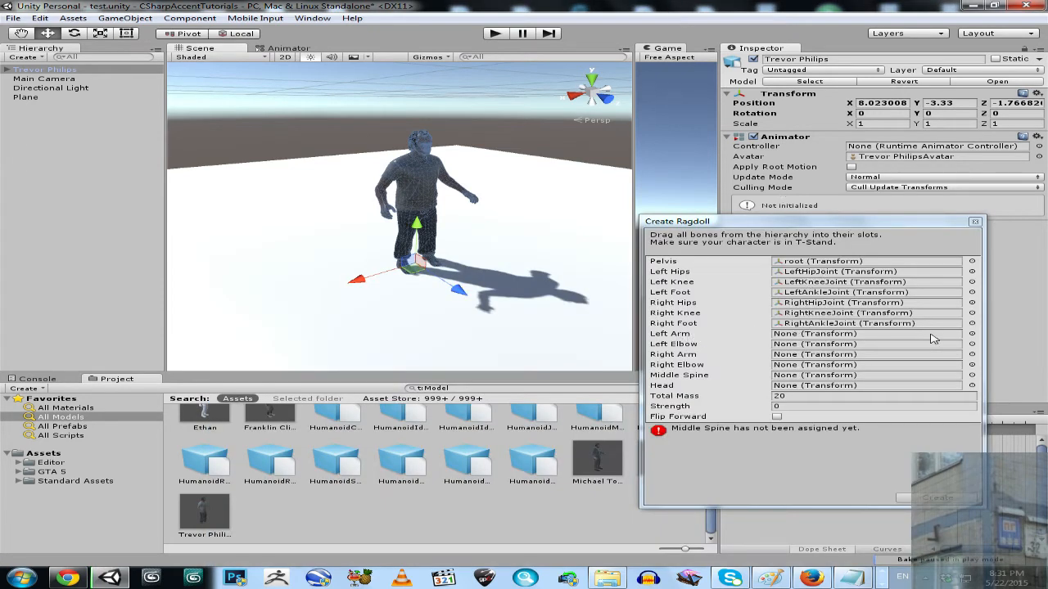
Assign the left arm joint and LeftForearmTwistJoint as the left elbow
left_click(972, 334)
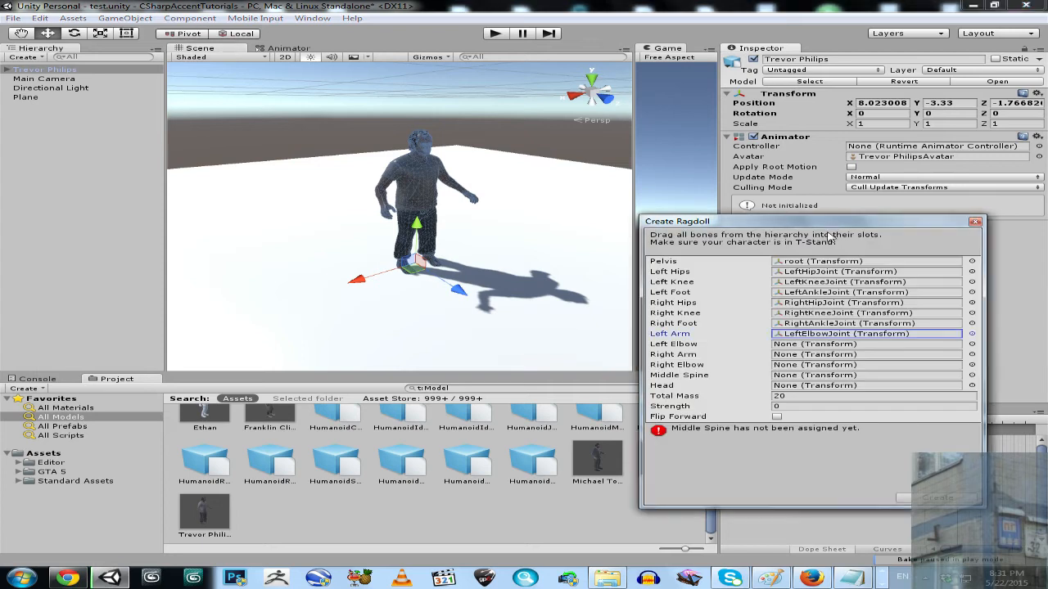
left_click(972, 344)
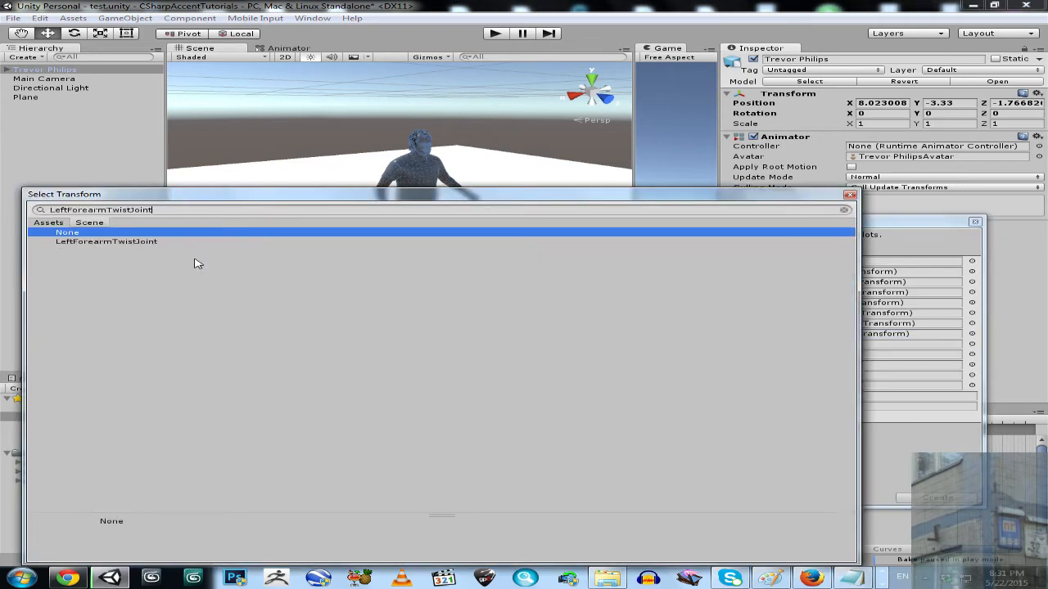
left_click(106, 242)
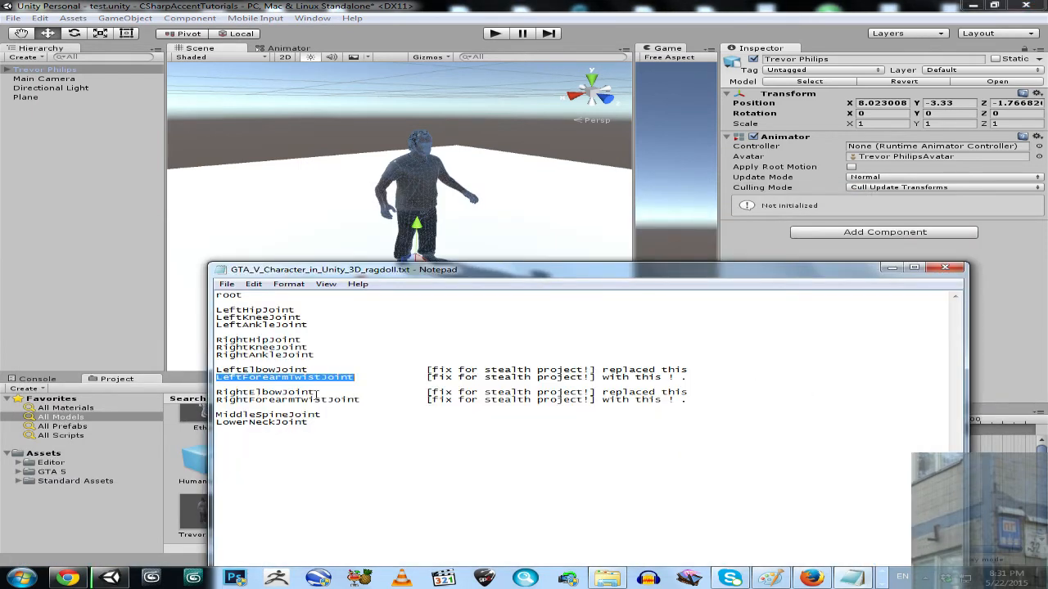
double_click(264, 392)
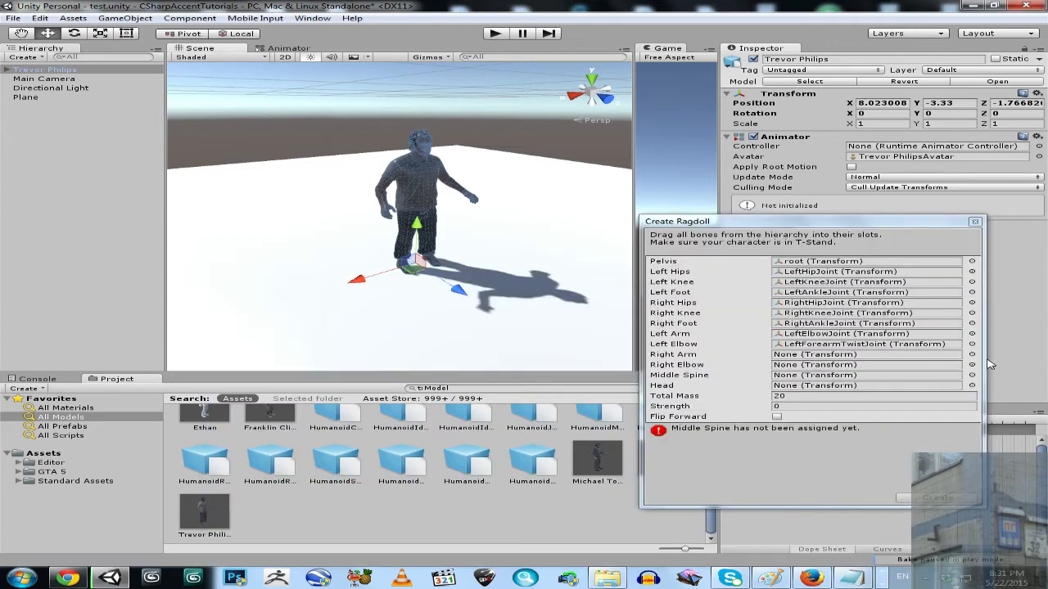
Assign the right arm and right elbow joints, then choose the head joint
left_click(971, 364)
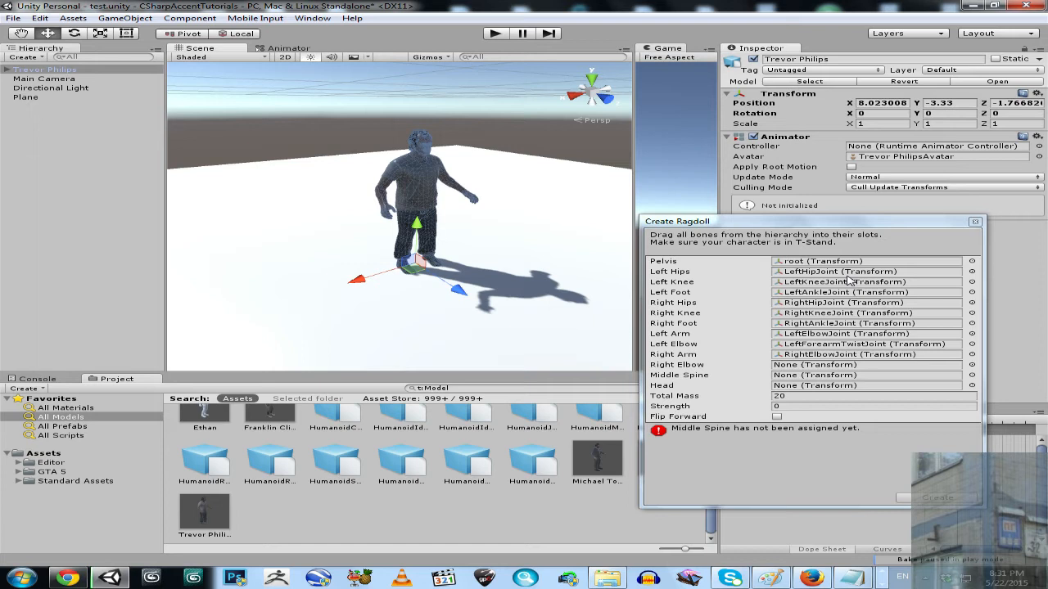
left_click(972, 344)
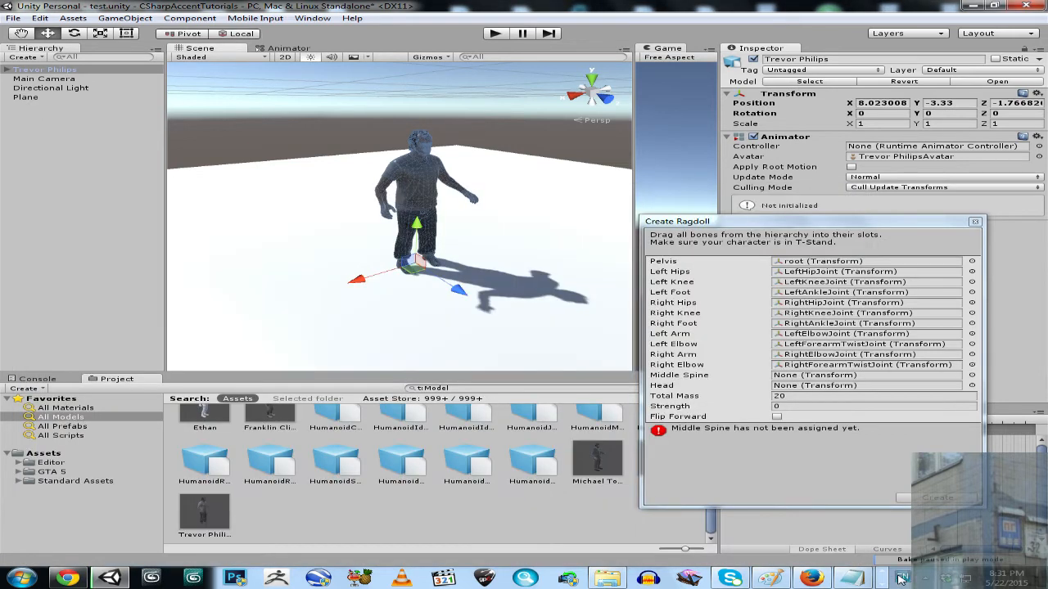
left_click(851, 579)
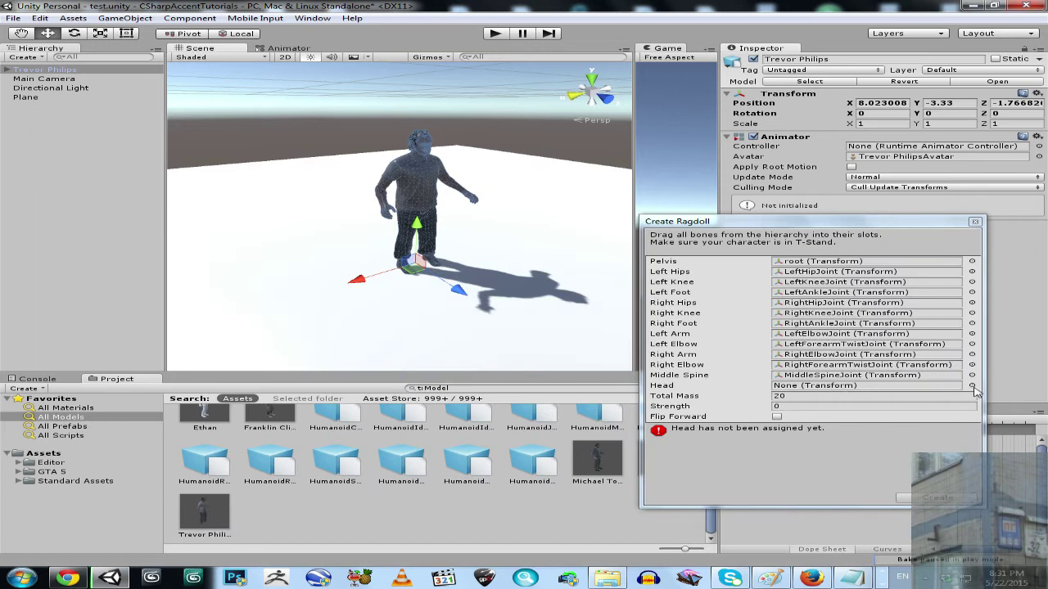
left_click(972, 385)
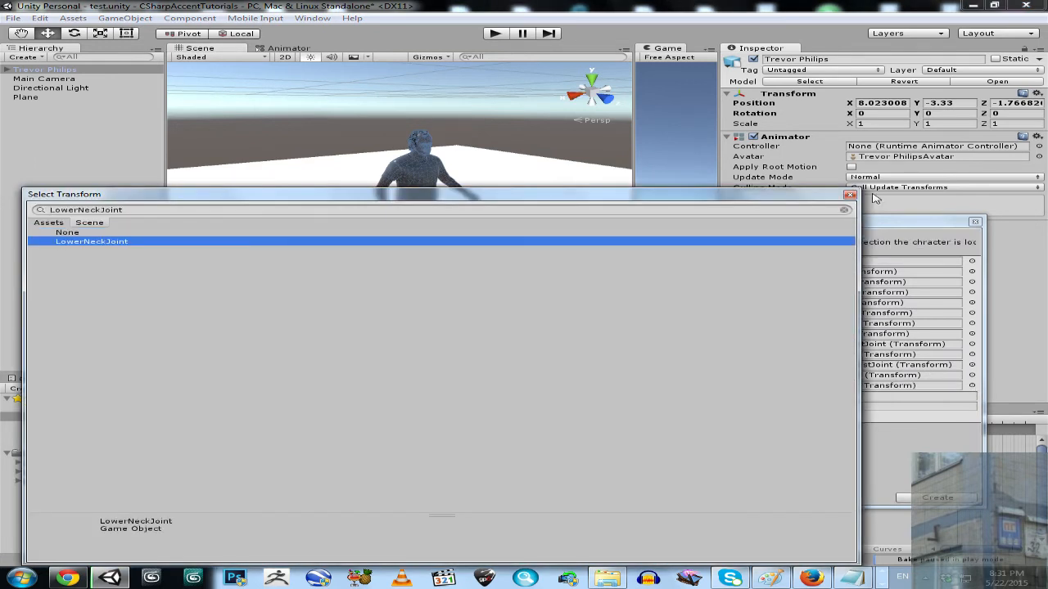
mouse_move(850, 194)
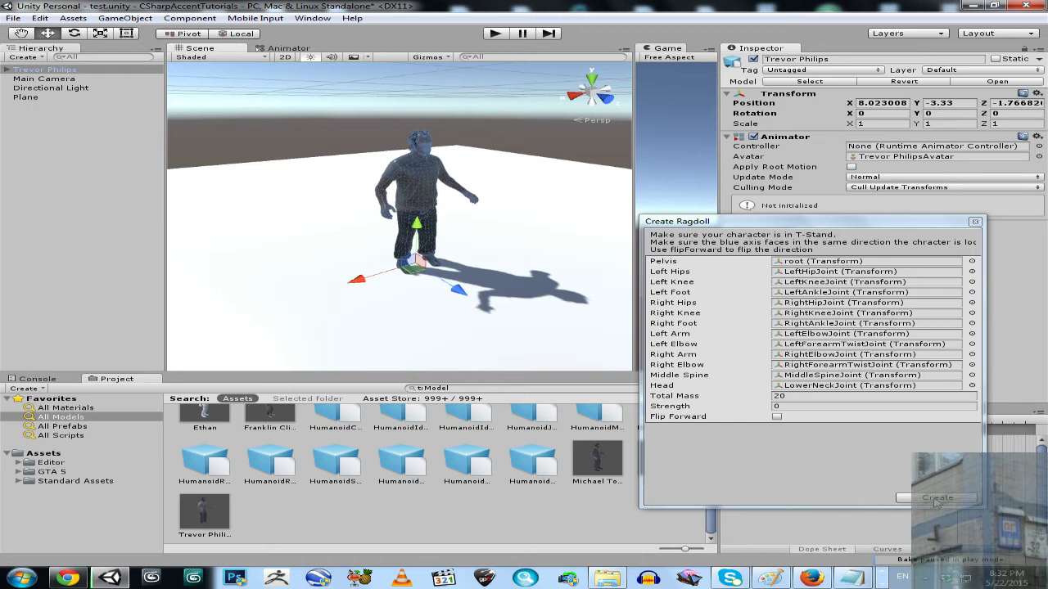
Build Trevor's ragdoll and save him as a new prefab
left_click(936, 498)
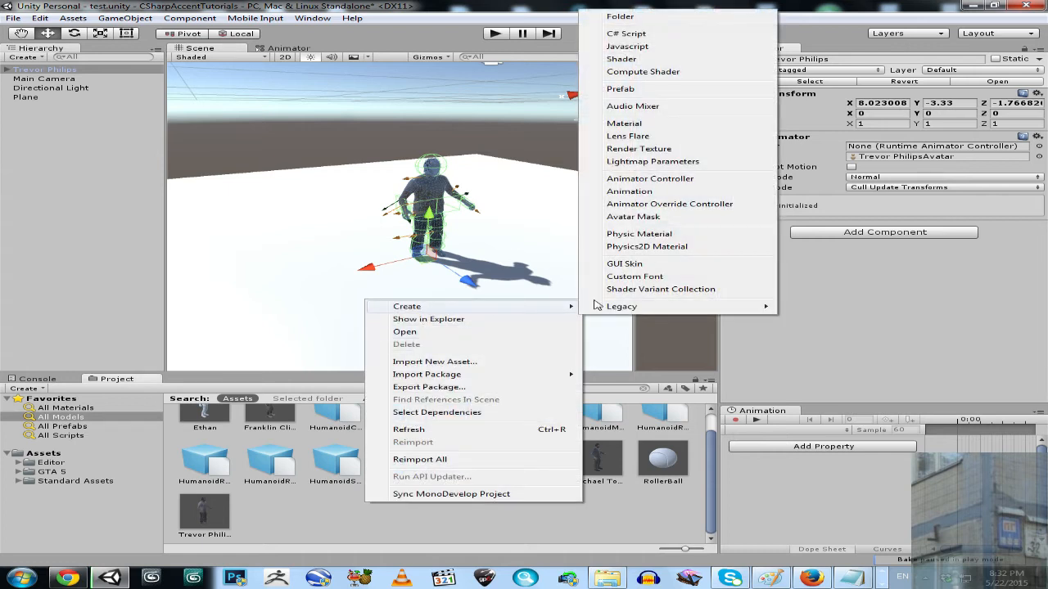
left_click(620, 88)
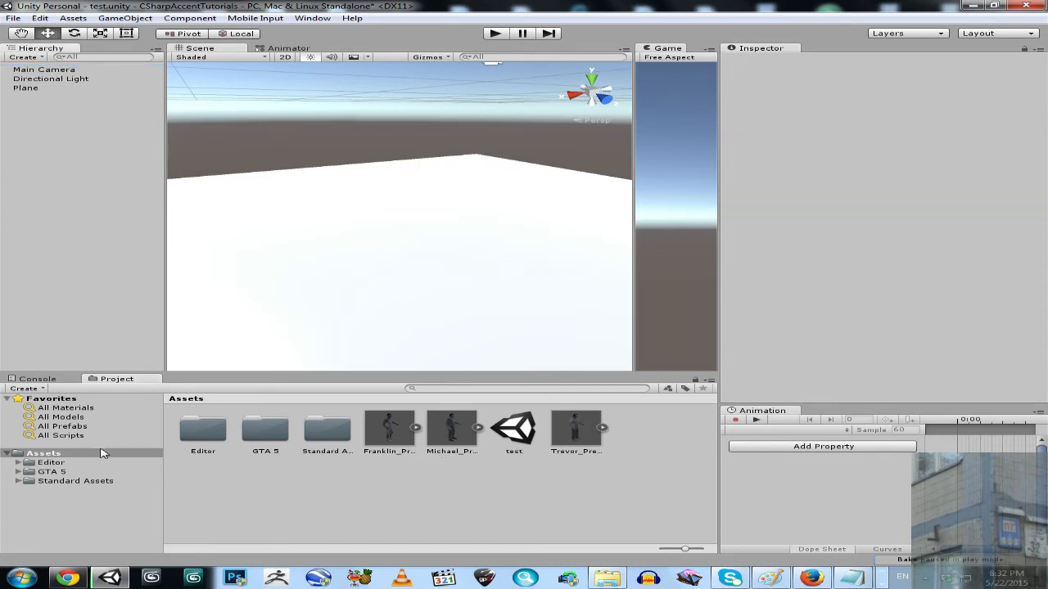
Move the Franklin, Michael and Trevor prefabs into the GTA 5 folder
left_click(452, 428)
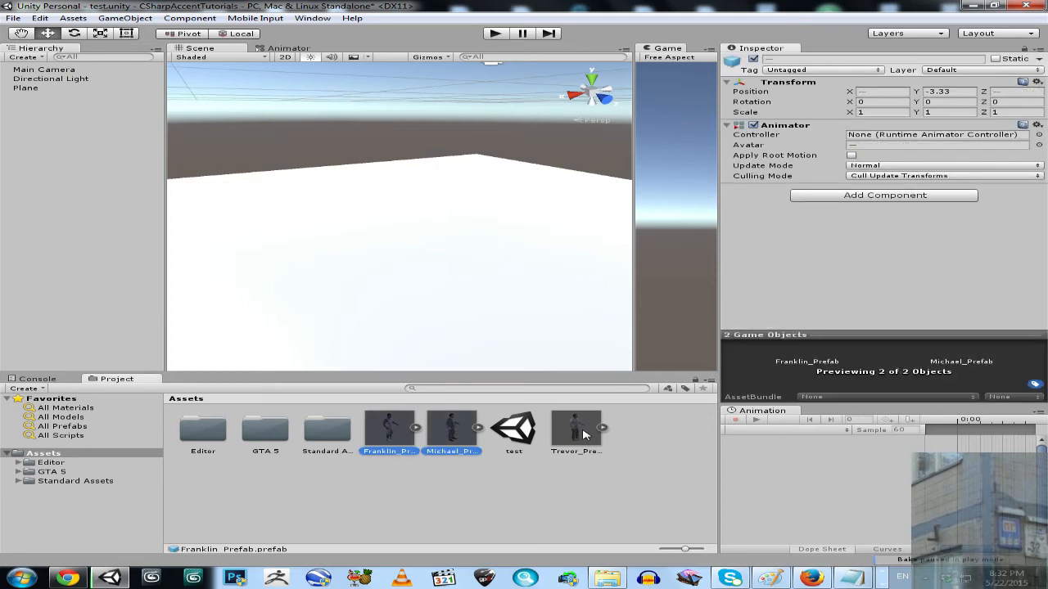
left_click(575, 430)
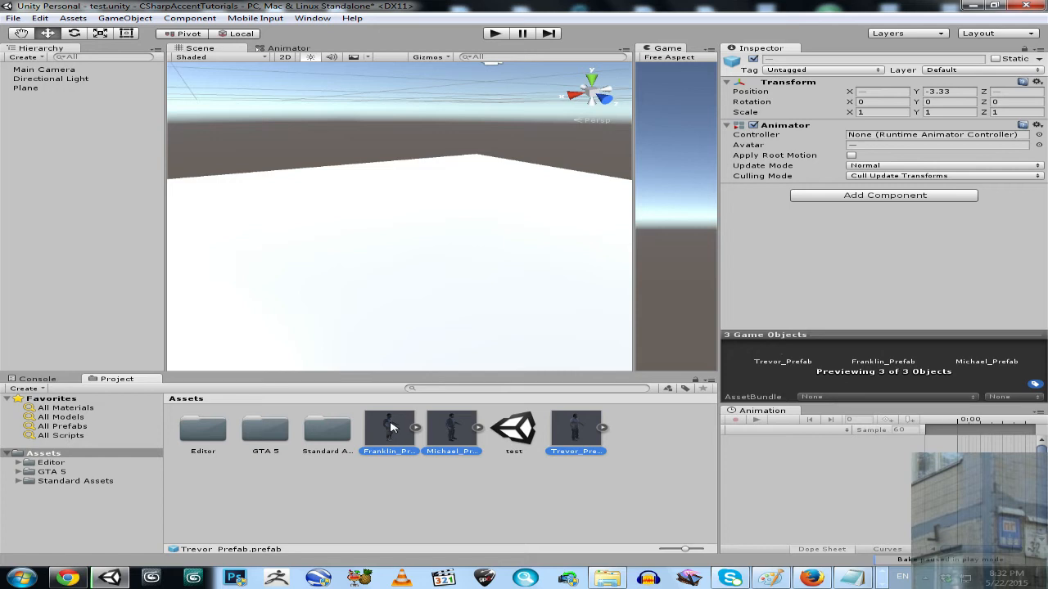
left_click(51, 472)
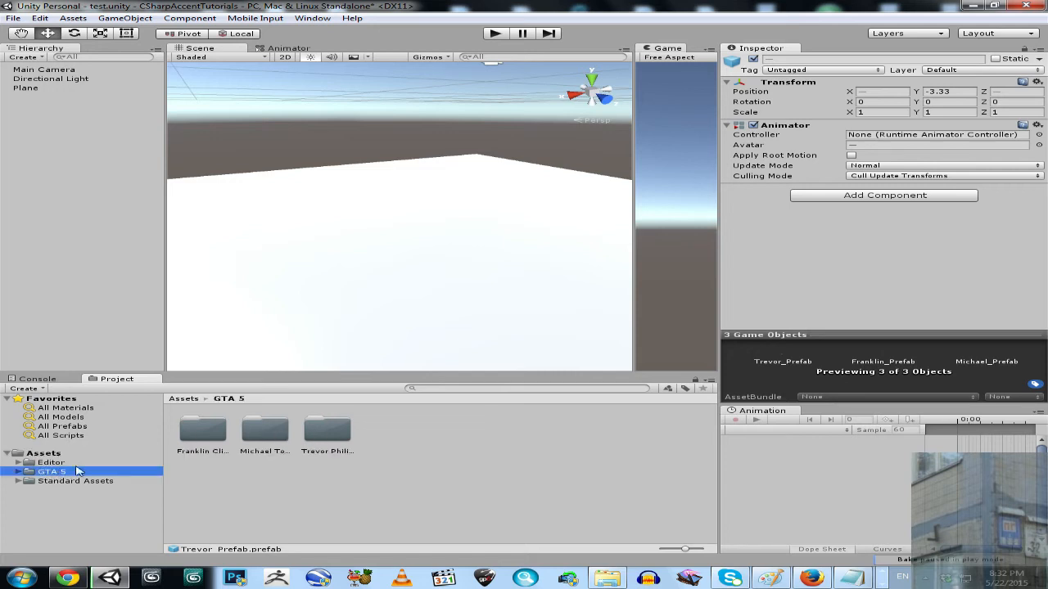
left_click(44, 452)
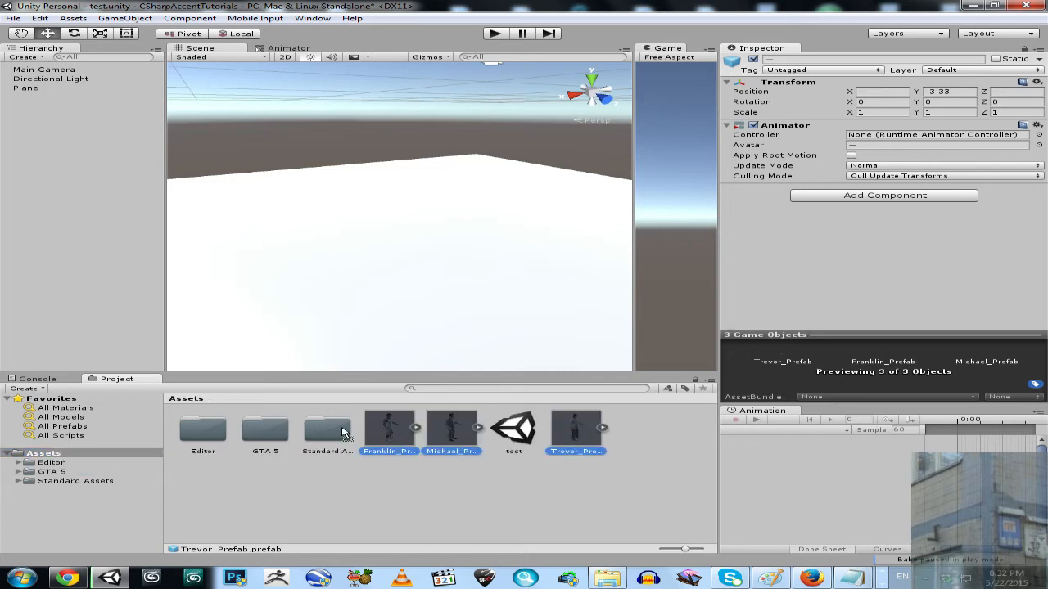
double_click(265, 430)
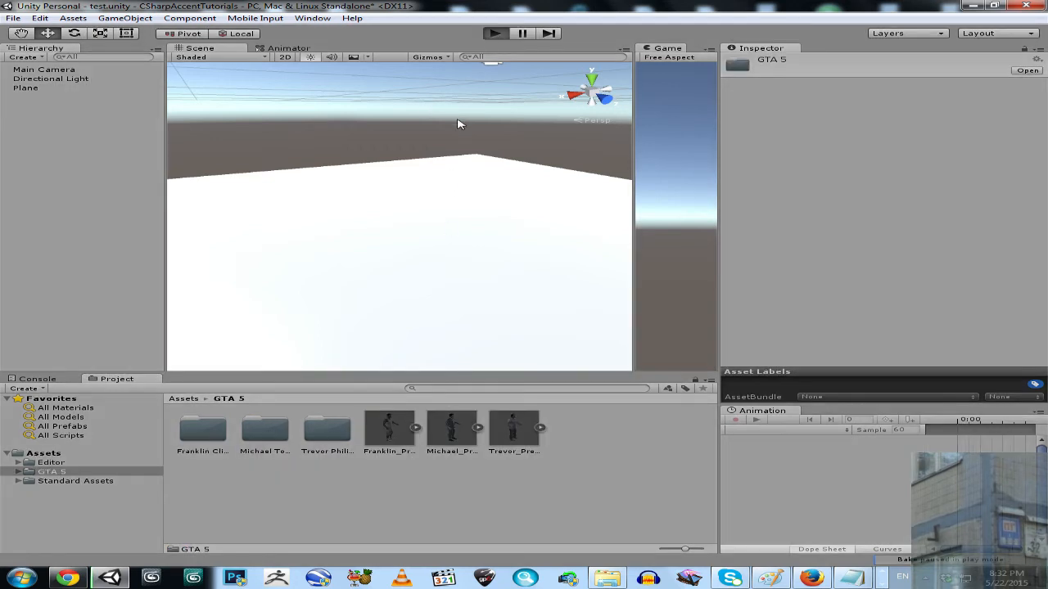
Enter play mode, dock the Game view beside Scene, and close the Hierarchy panel
left_click(493, 32)
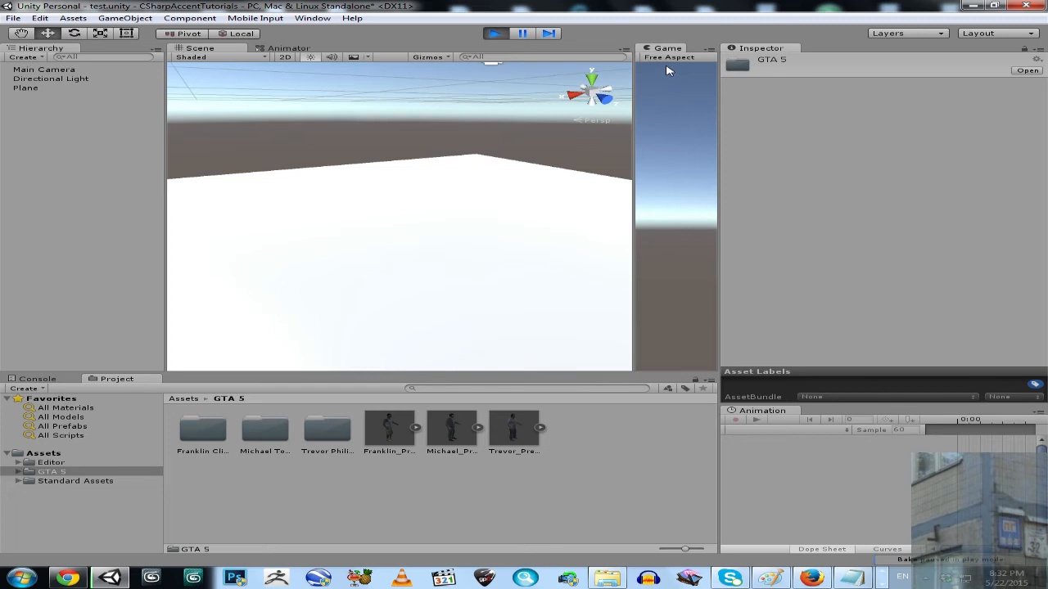
left_click_drag(664, 47, 410, 48)
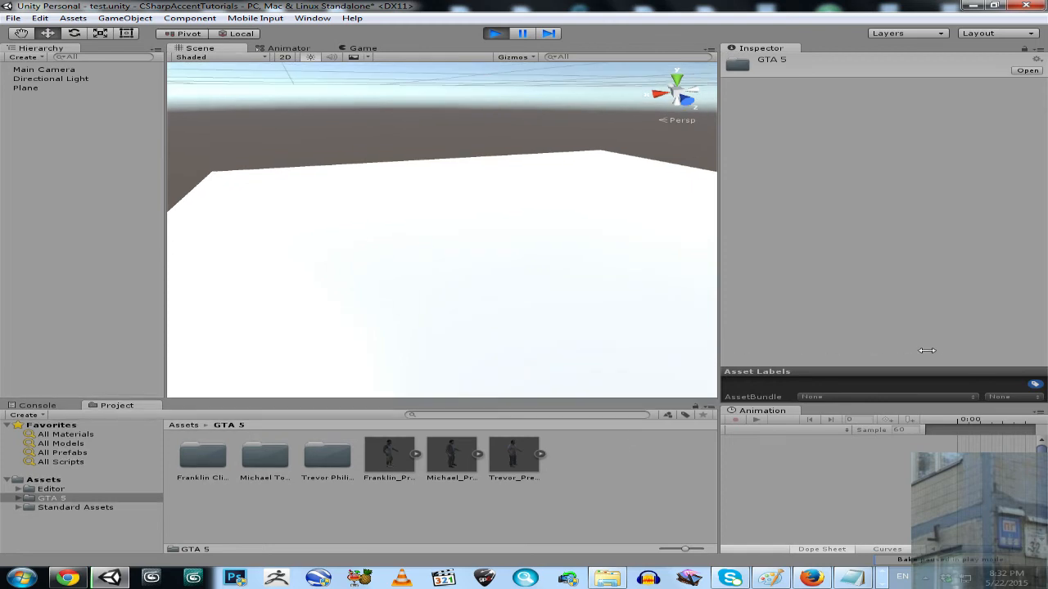
mouse_move(196, 217)
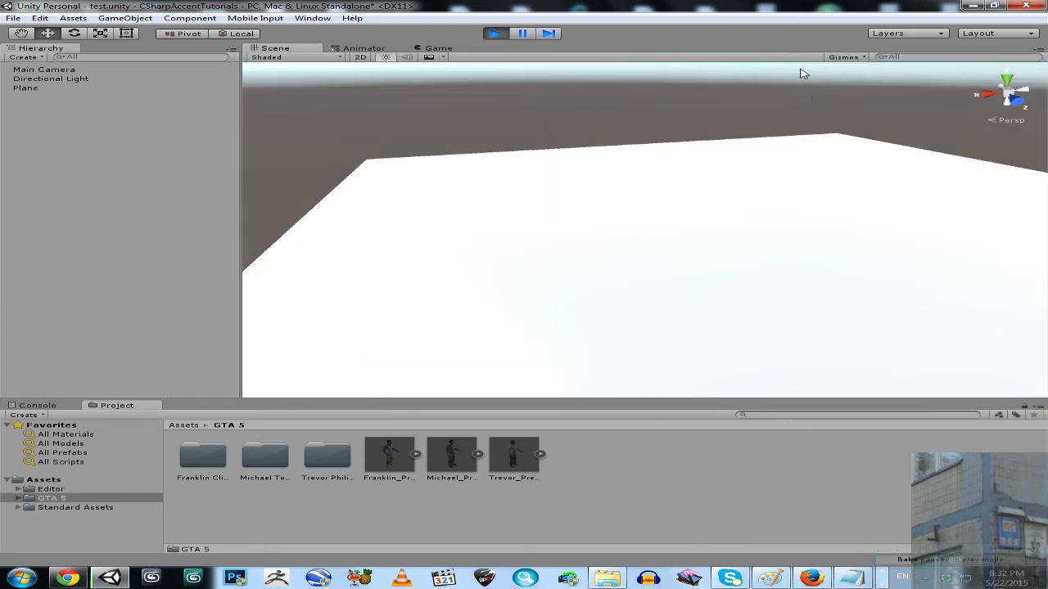
mouse_move(282, 368)
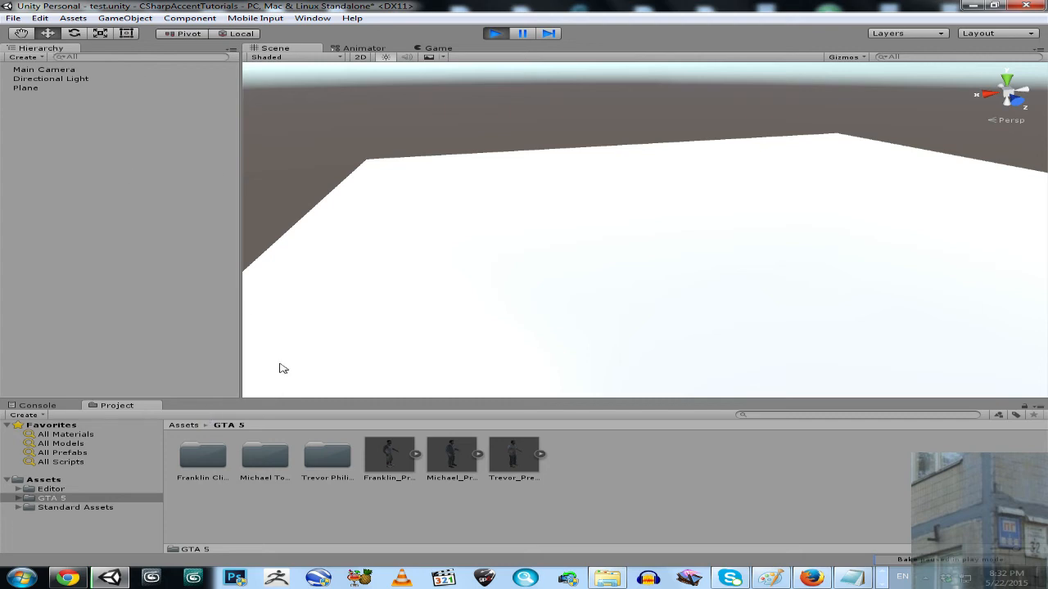
right_click(41, 47)
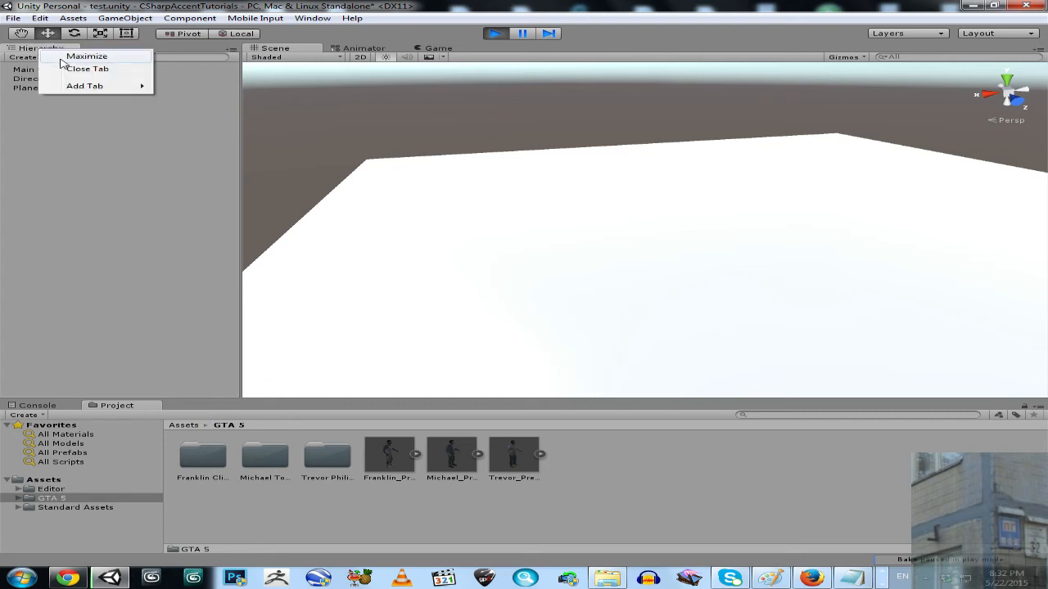
left_click(86, 68)
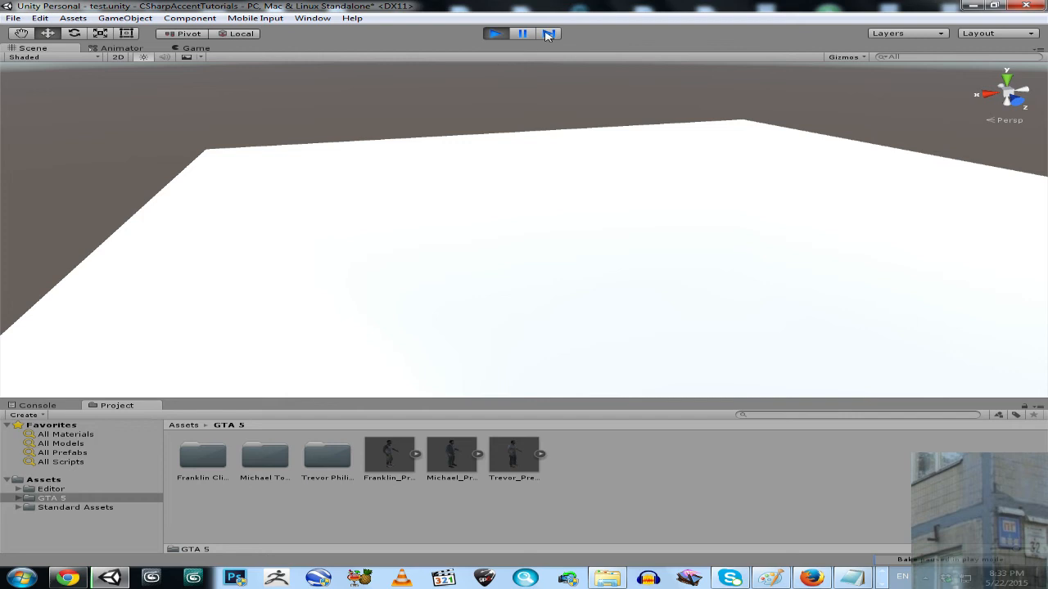
mouse_move(390, 457)
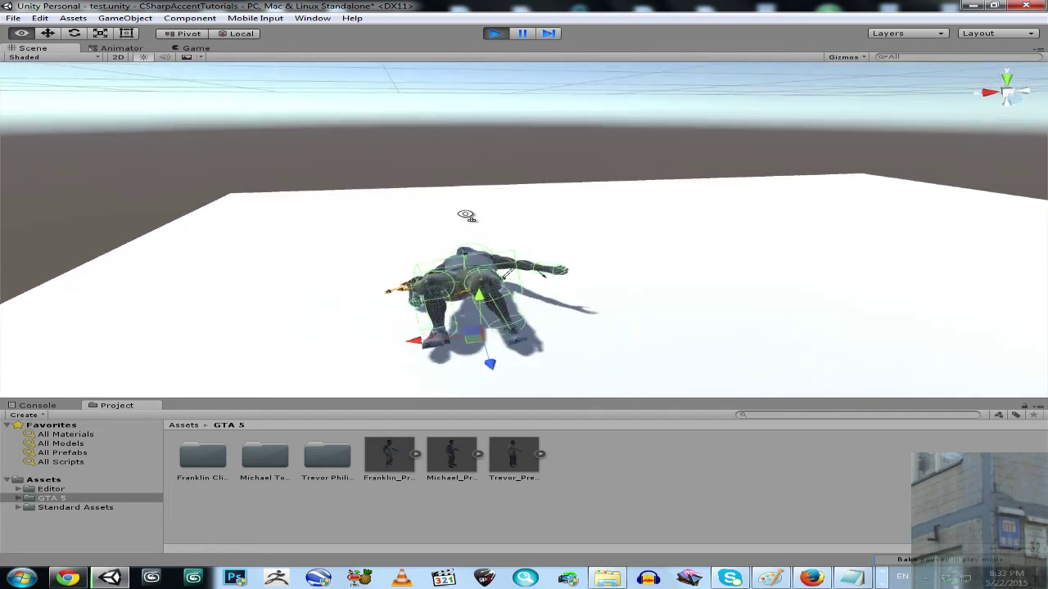
Zoom and orbit the Scene view around the three collapsed ragdolls
scroll("down", 3)
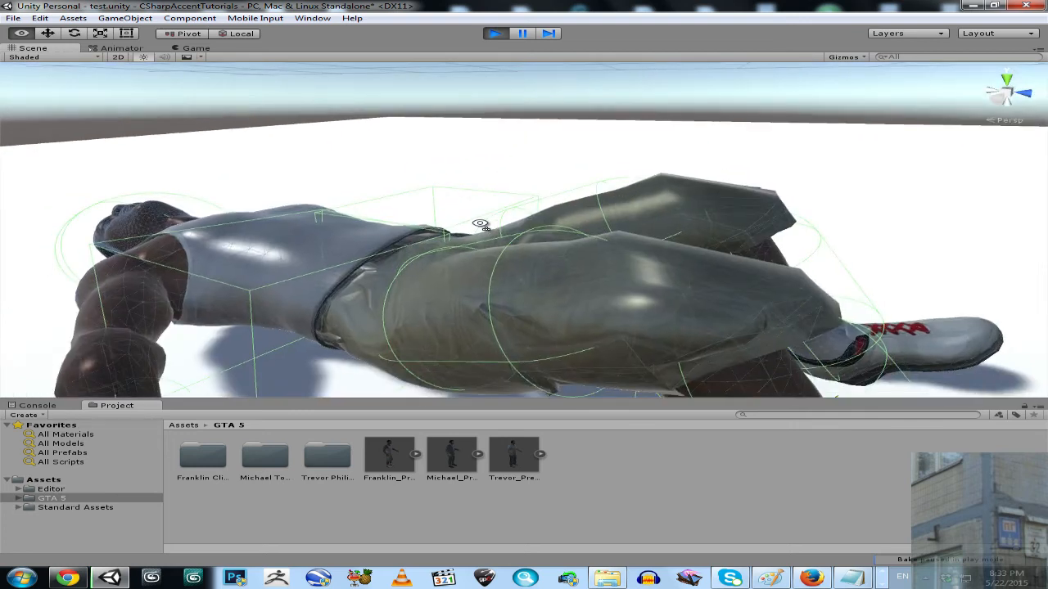
left_click(451, 454)
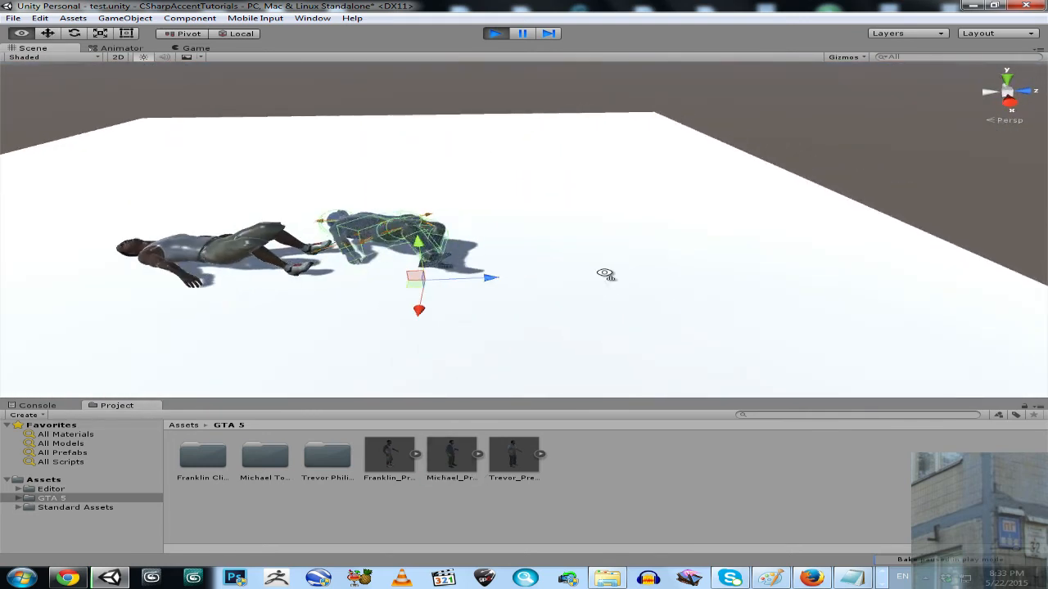
left_click(513, 454)
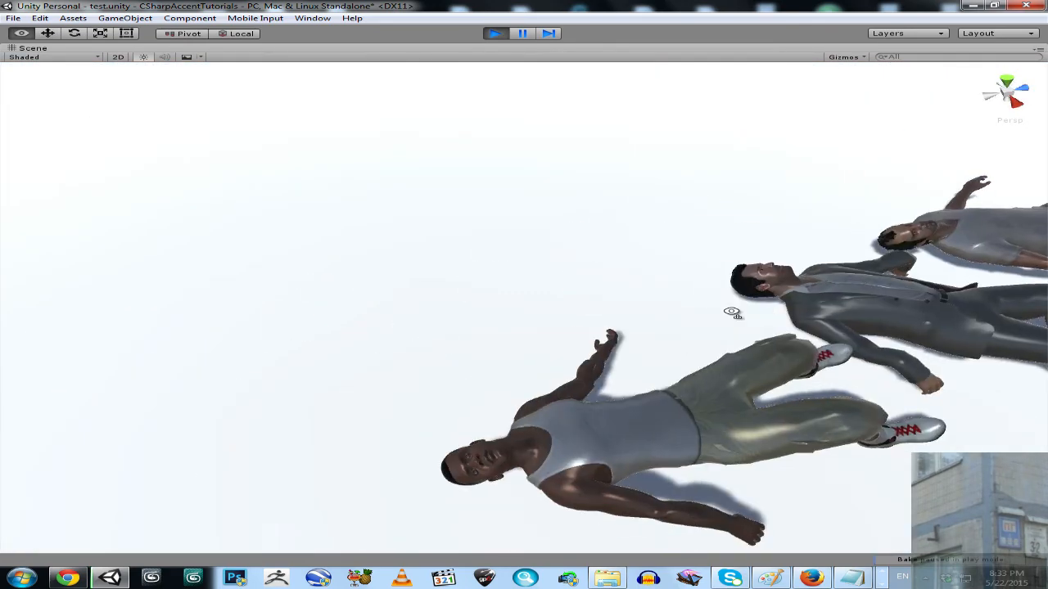
left_click_drag(733, 312, 761, 329)
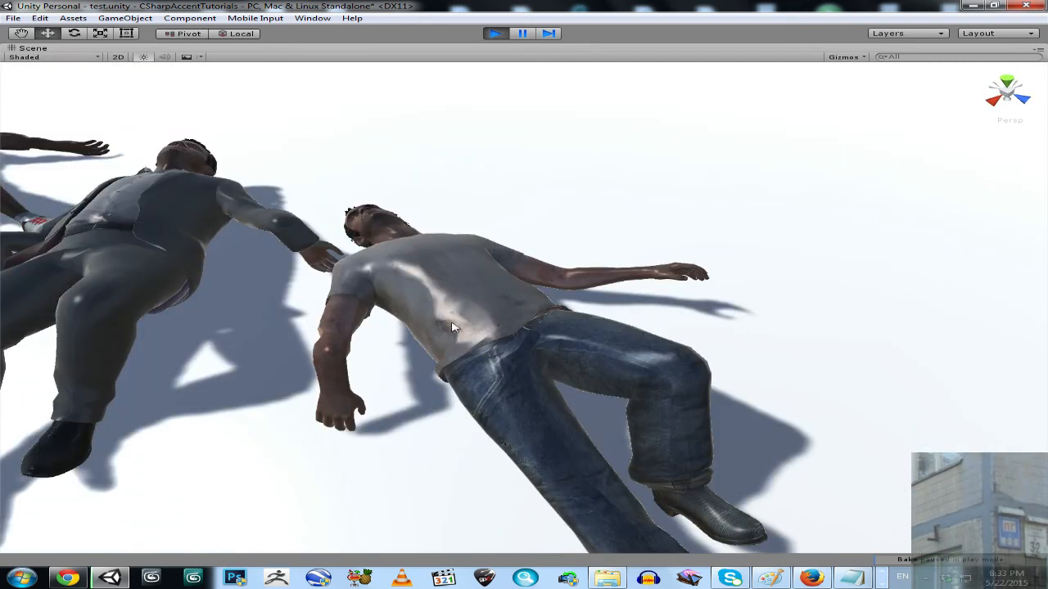
left_click_drag(450, 328, 328, 331)
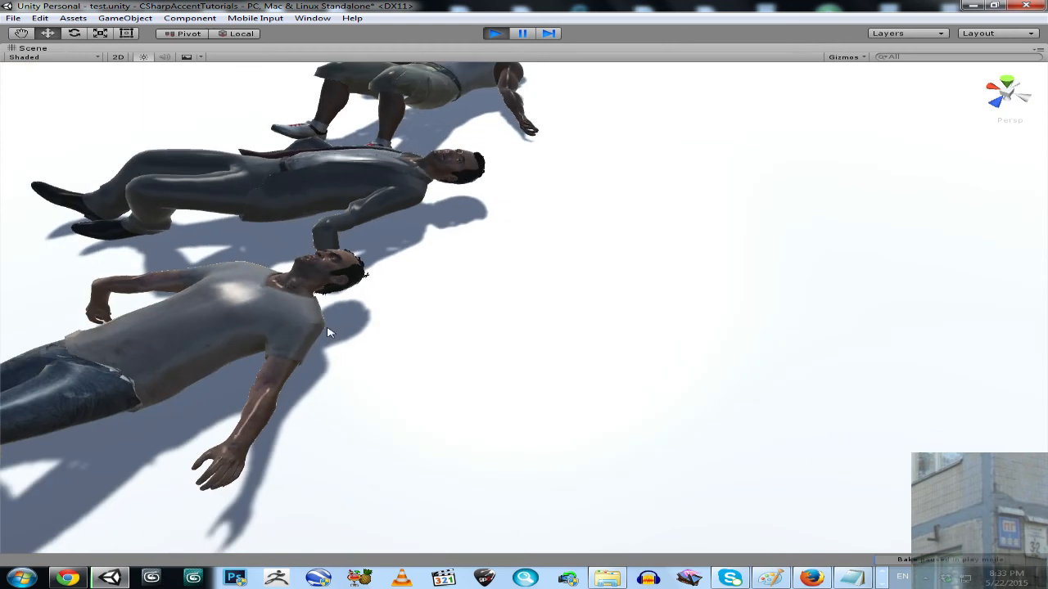
left_click_drag(327, 331, 475, 303)
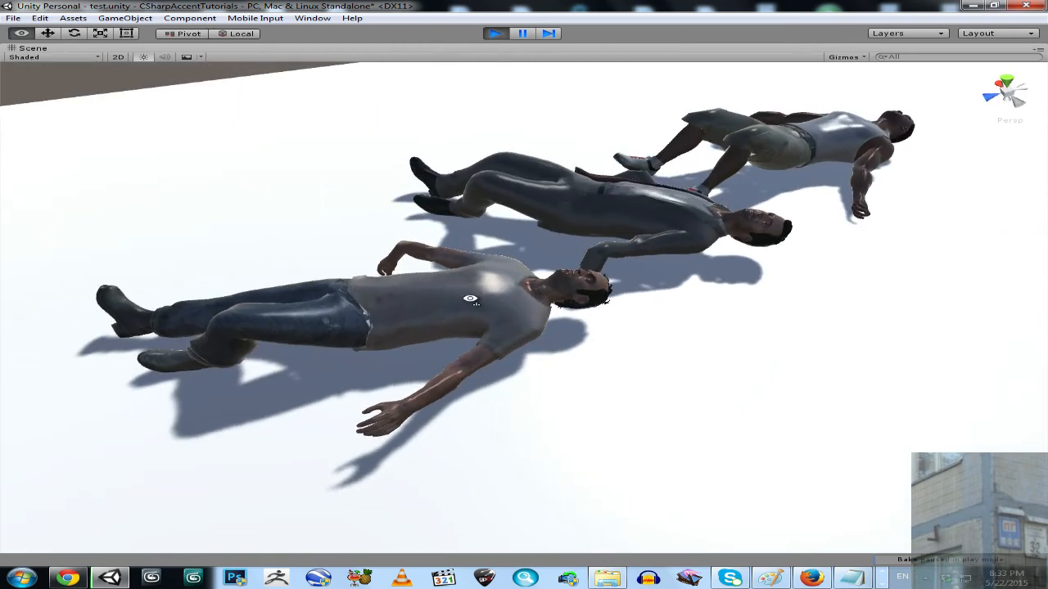